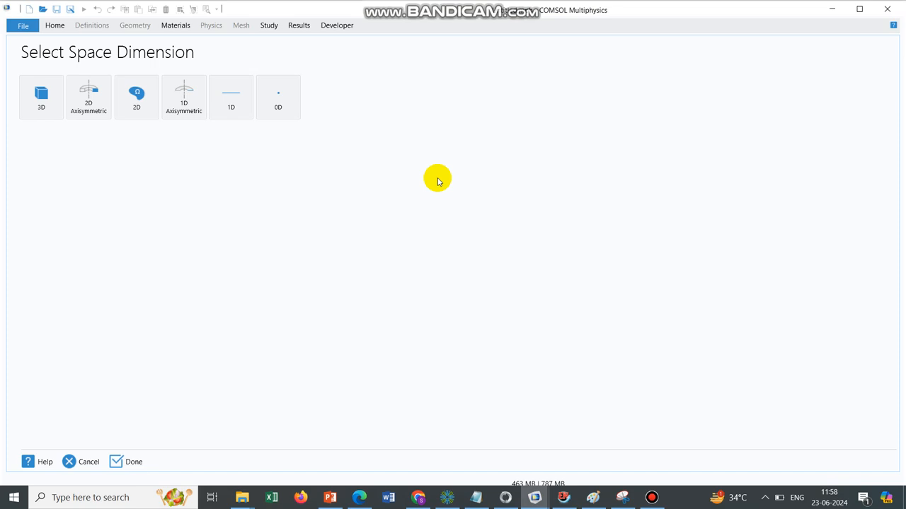
# Step: Choose a space dimension so the Select Physics tree appears
pyautogui.click(136, 96)
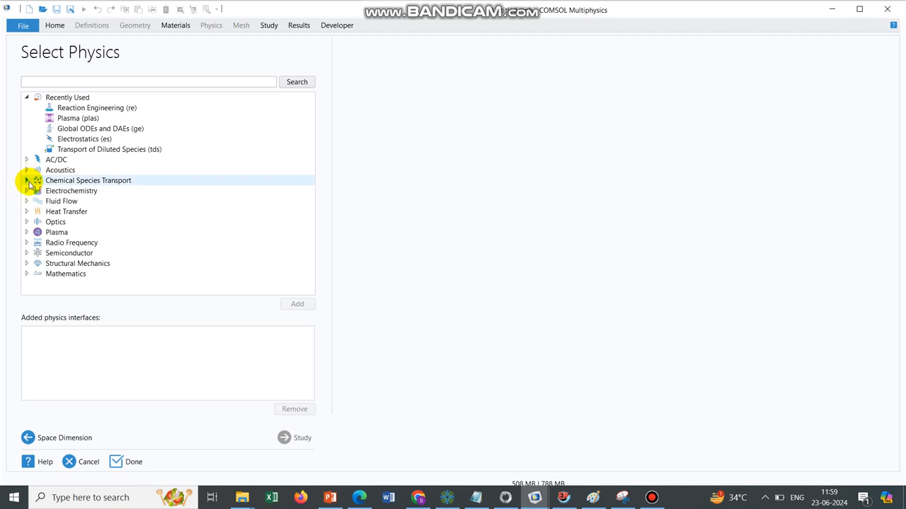
# Step: Browse Chemical Species Transport and show the Transport of Diluted Species description, then expand AC/DC
pyautogui.click(26, 181)
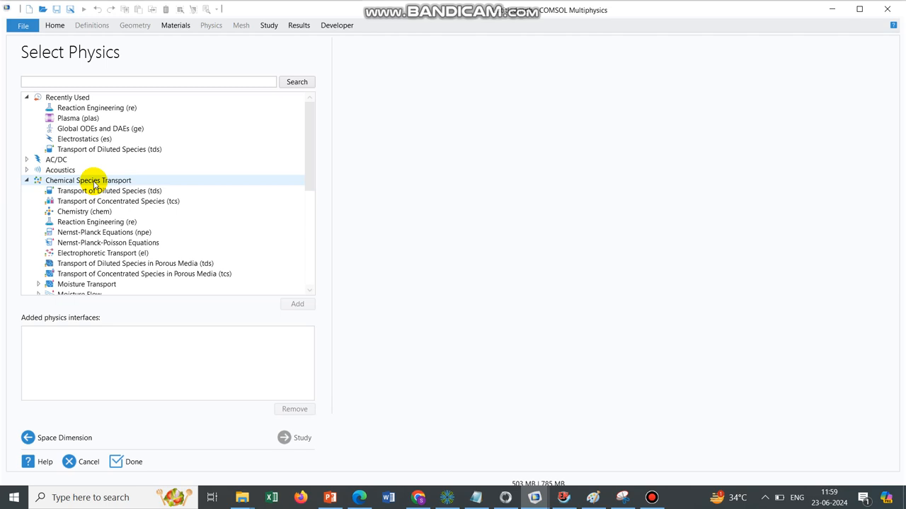
pyautogui.click(108, 244)
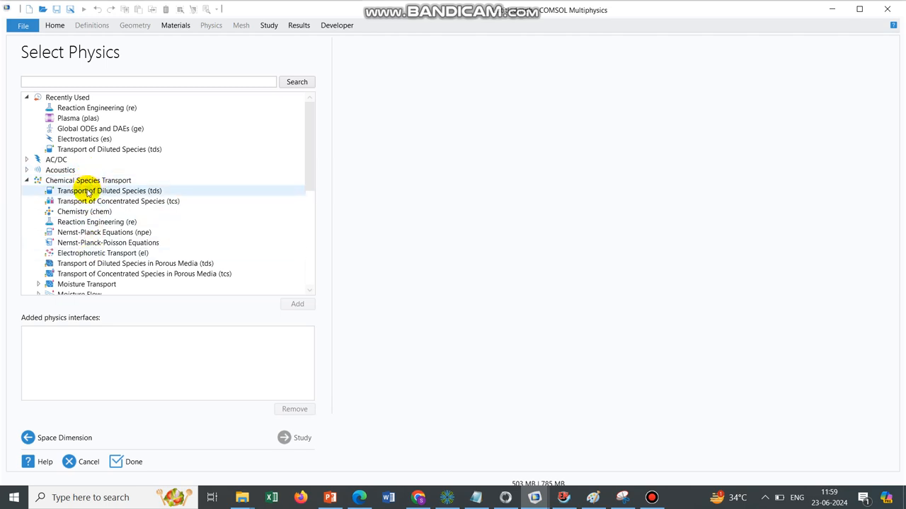
pyautogui.click(111, 190)
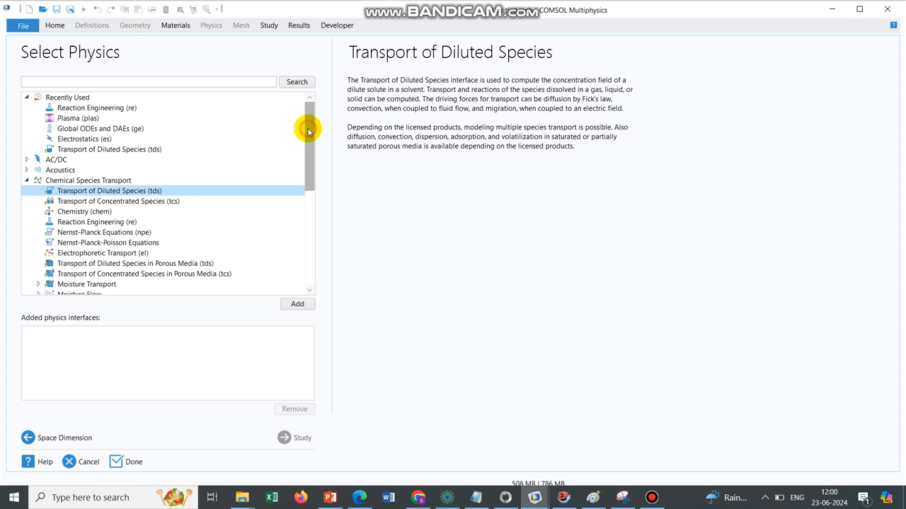
pyautogui.click(25, 158)
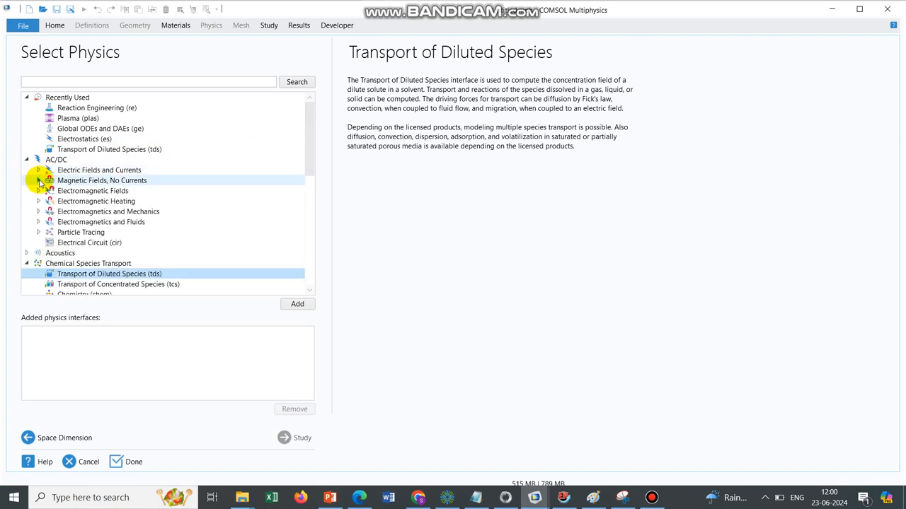
# Step: Expand Electric Fields and Currents and display the Electrostatics (es) description
pyautogui.click(40, 170)
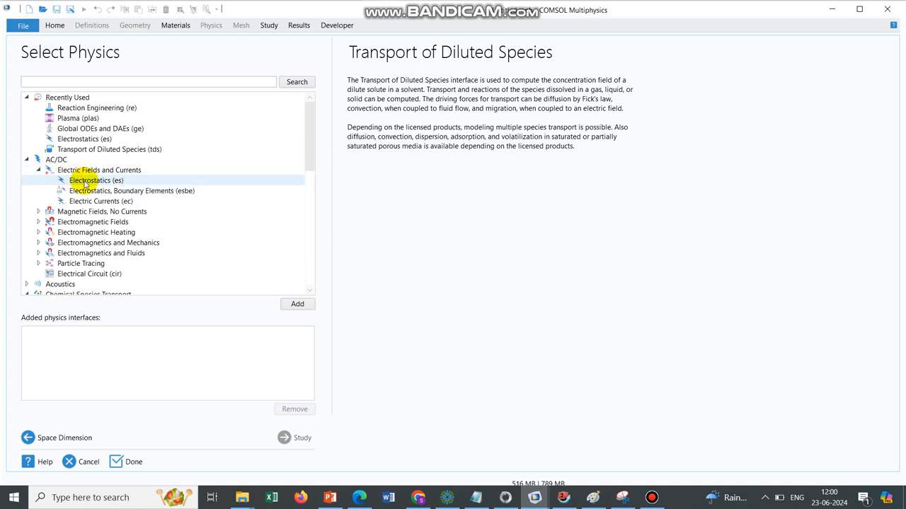
pyautogui.click(87, 181)
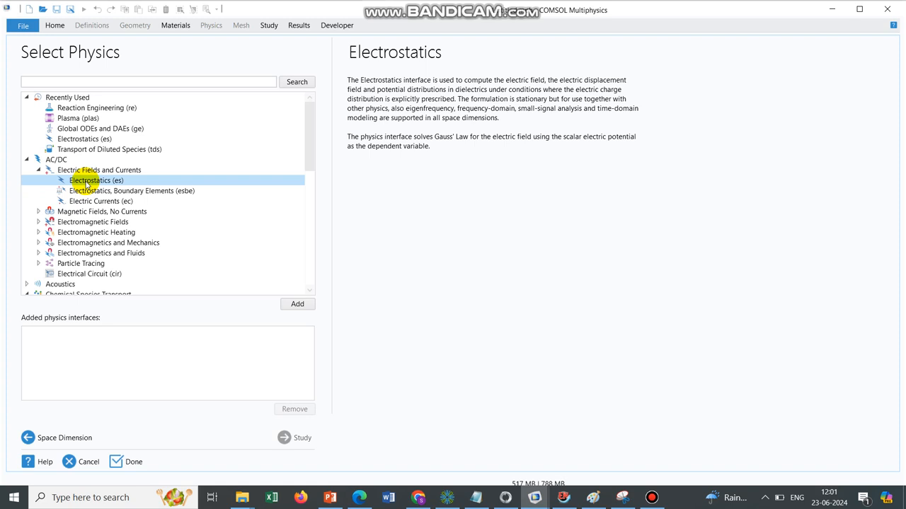
pyautogui.moveTo(126, 182)
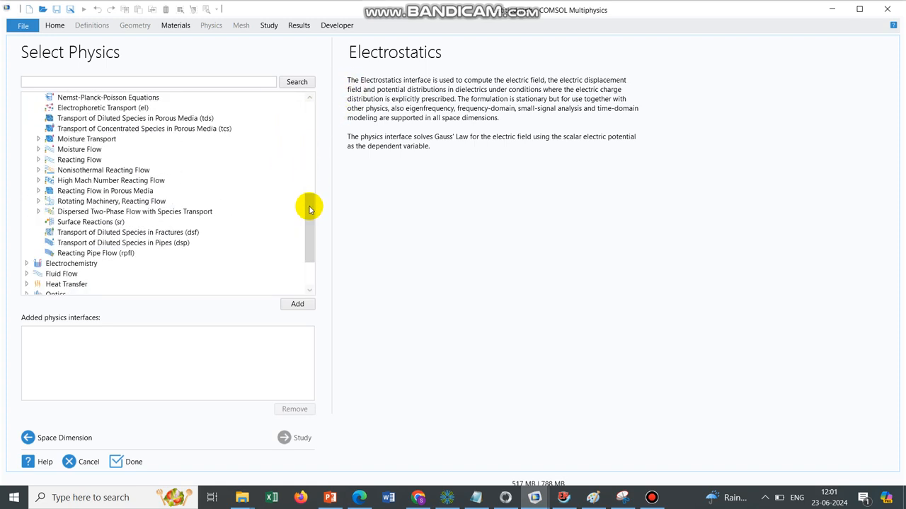
pyautogui.scroll(-3)
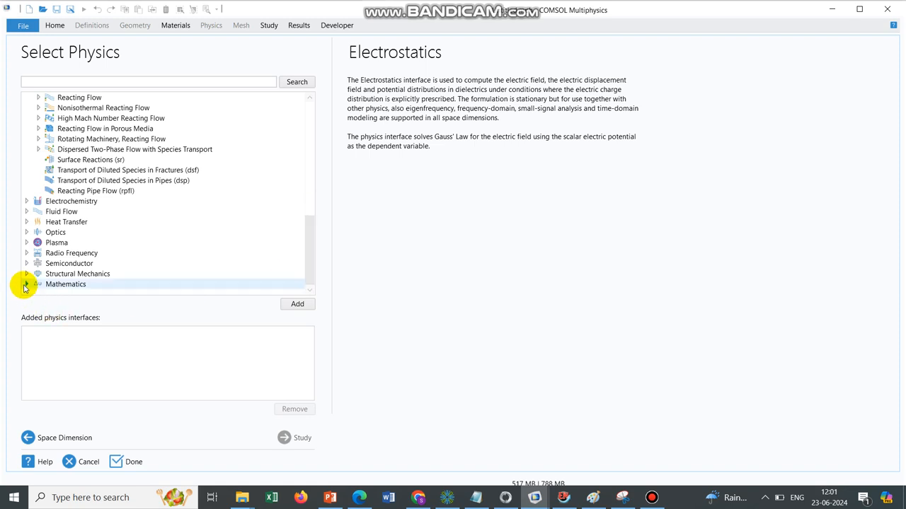
# Step: Browse Mathematics > PDE Interfaces, reading the Coefficient, General and Wave Form PDE descriptions
pyautogui.click(26, 283)
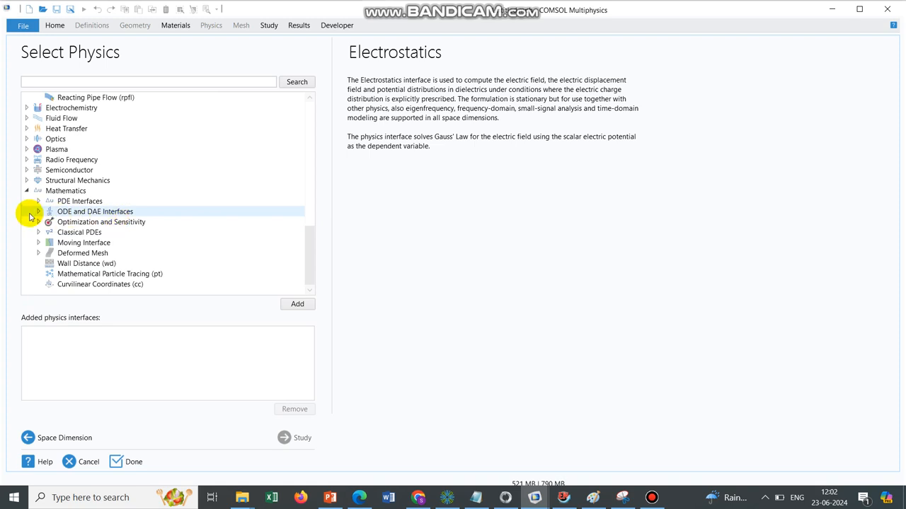
pyautogui.click(36, 201)
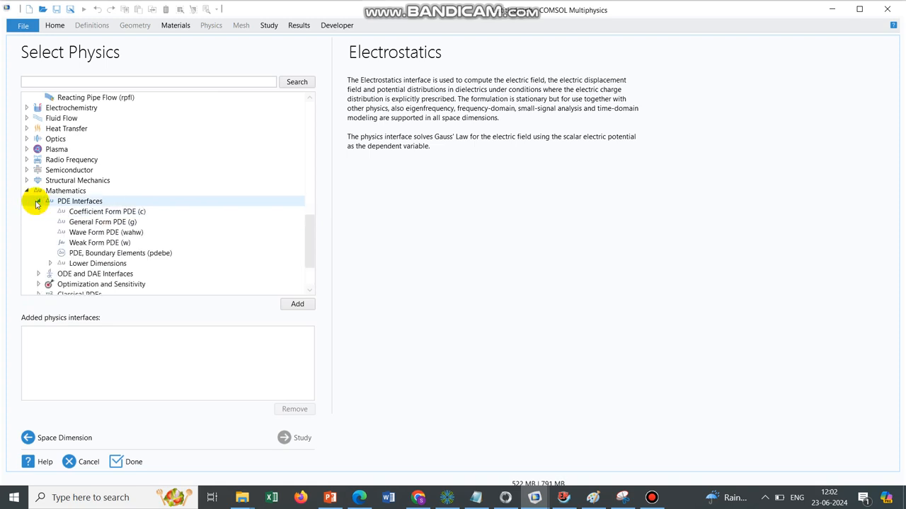
pyautogui.click(108, 211)
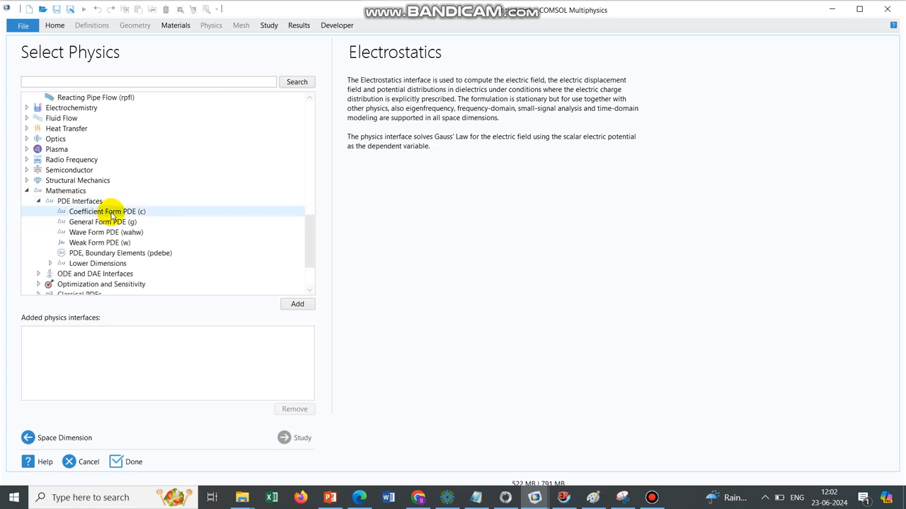
pyautogui.click(108, 212)
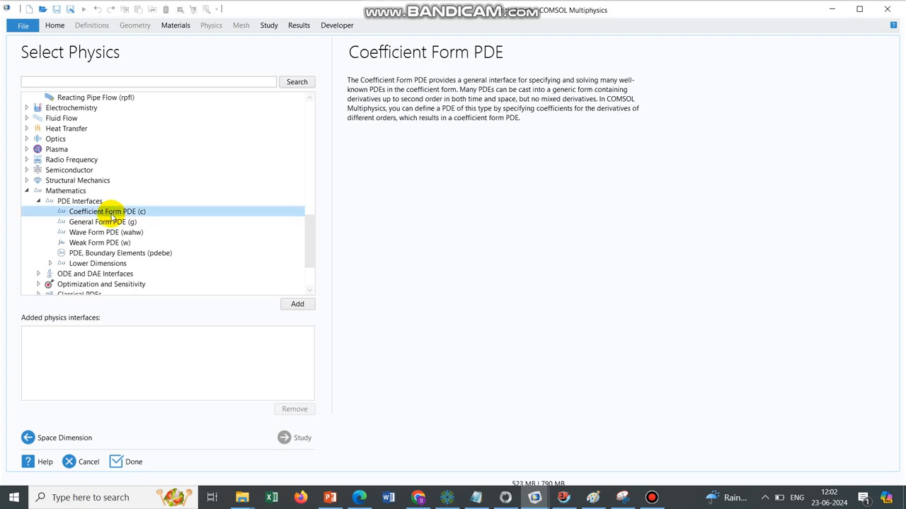
pyautogui.click(97, 220)
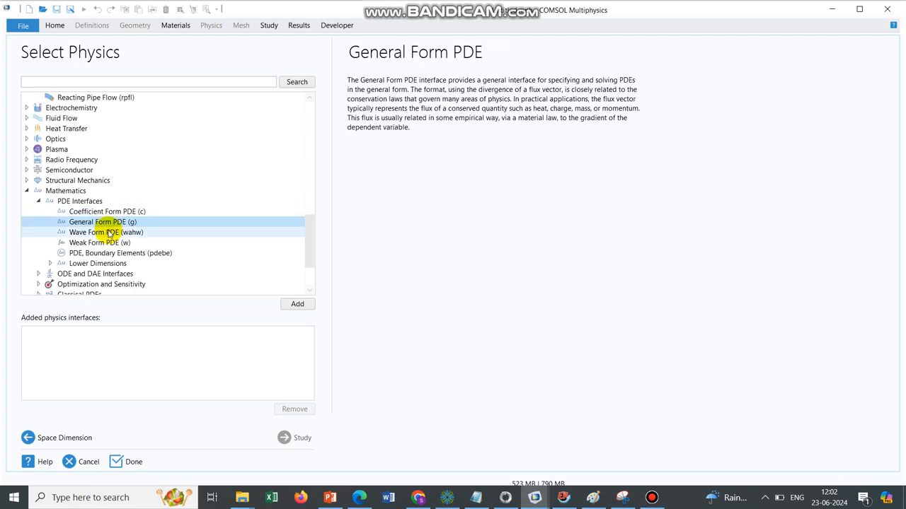
pyautogui.click(105, 232)
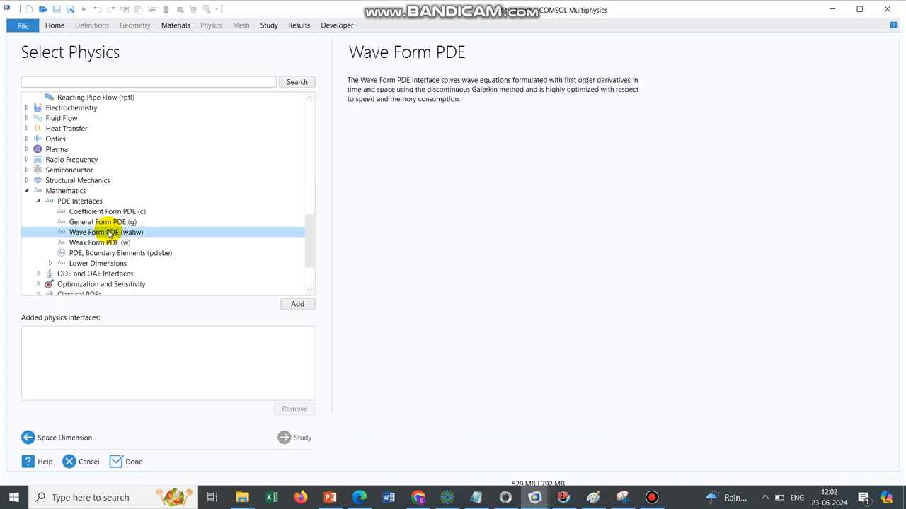
pyautogui.moveTo(229, 215)
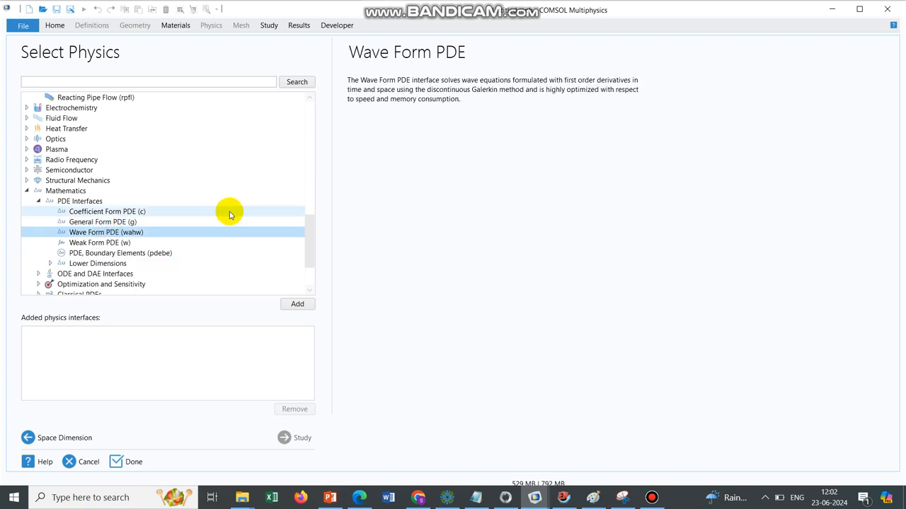
# Step: Expand Classical PDEs and display the Poisson's Equation description
pyautogui.scroll(-3)
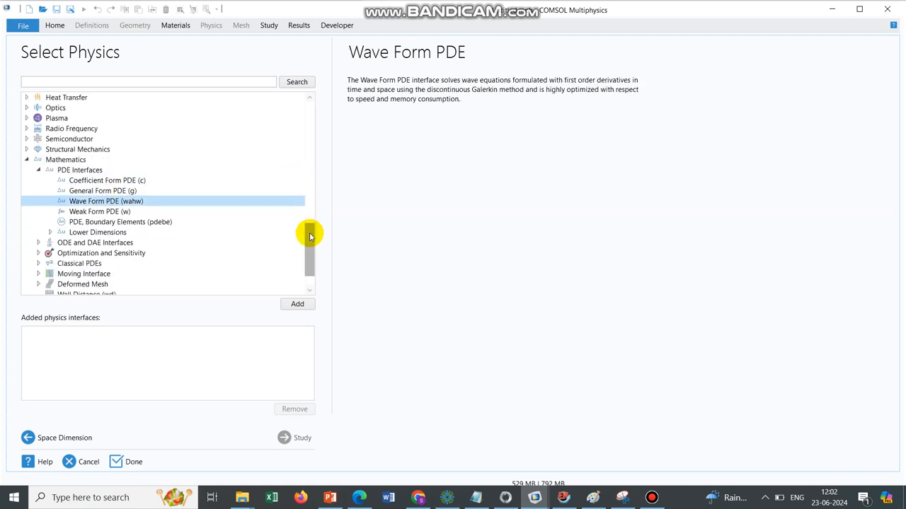
pyautogui.click(40, 232)
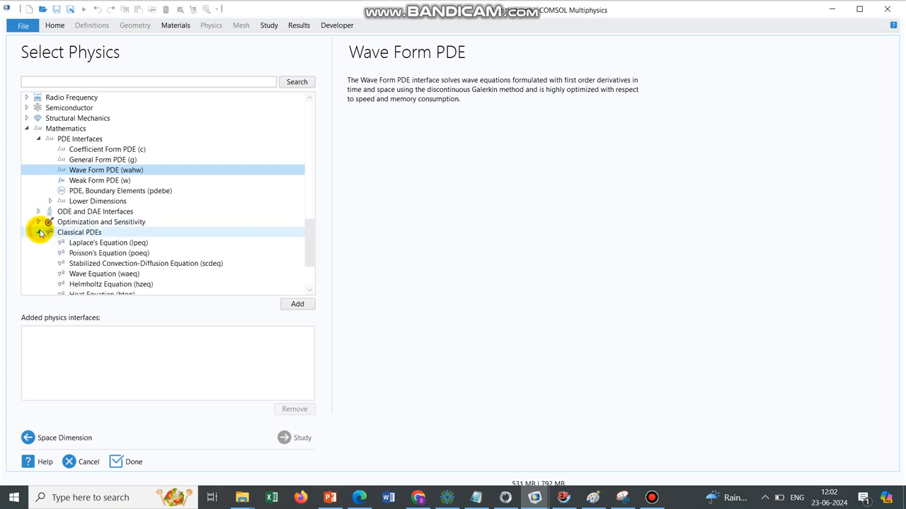
pyautogui.click(109, 252)
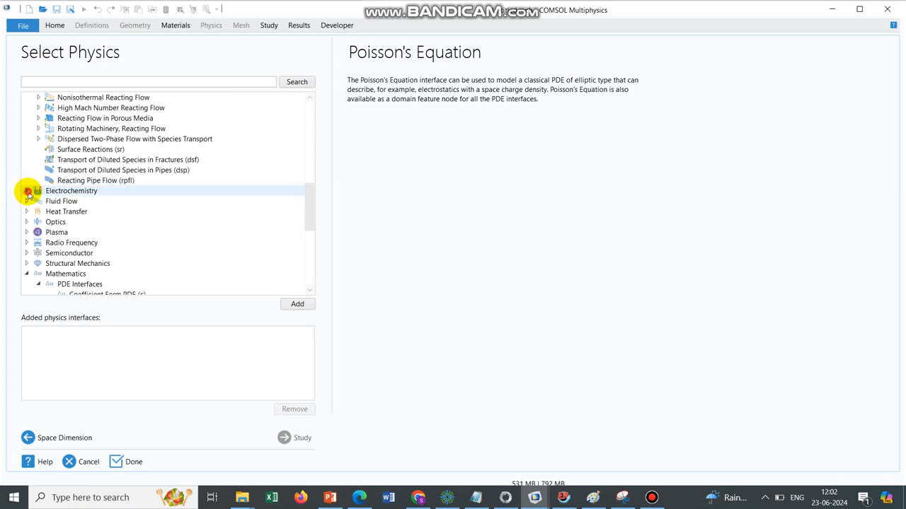
# Step: Expand Electrochemistry and display the Electroanalysis (tcd) description
pyautogui.click(25, 190)
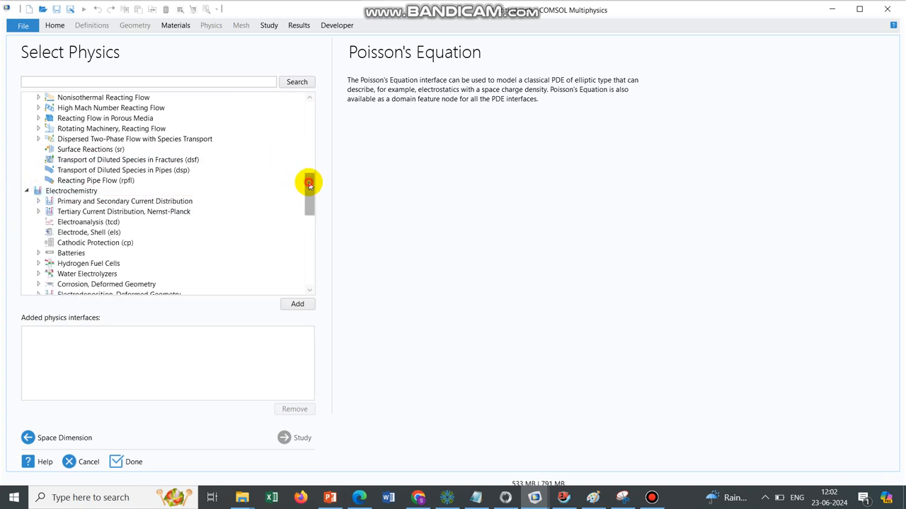
pyautogui.scroll(-3)
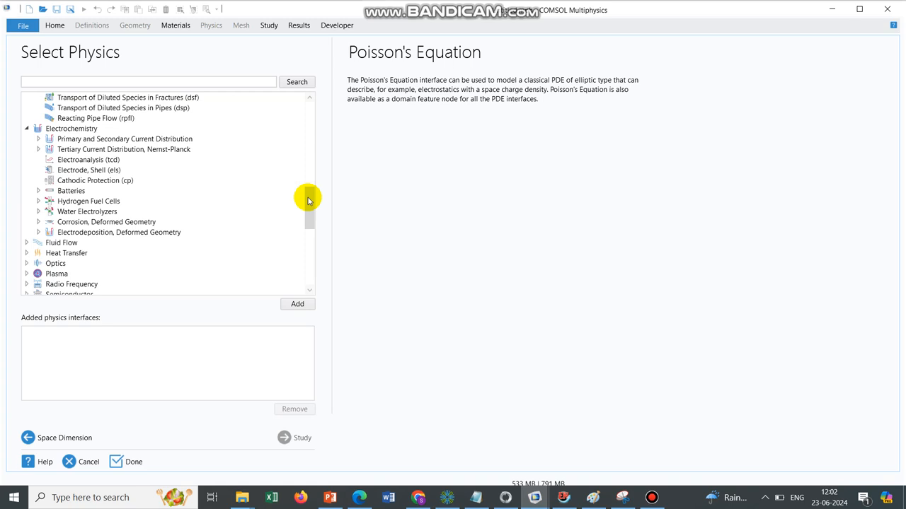
pyautogui.click(95, 181)
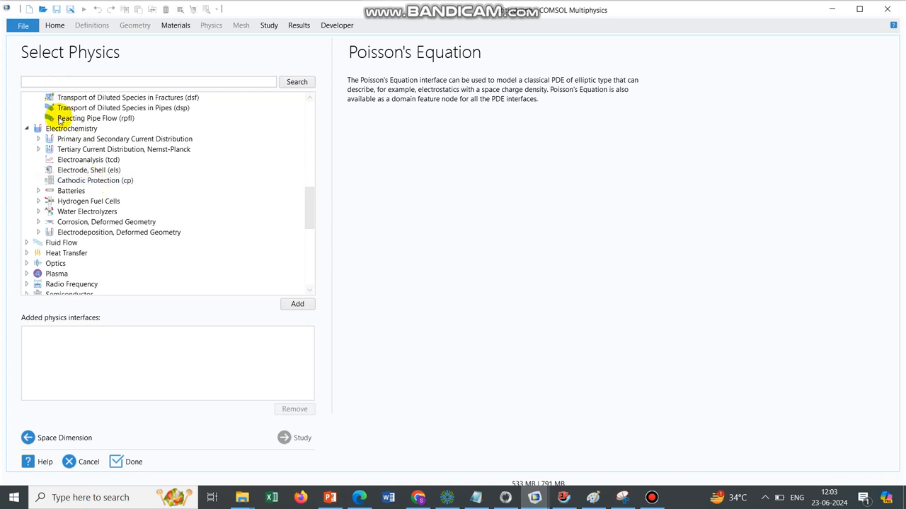
pyautogui.click(87, 159)
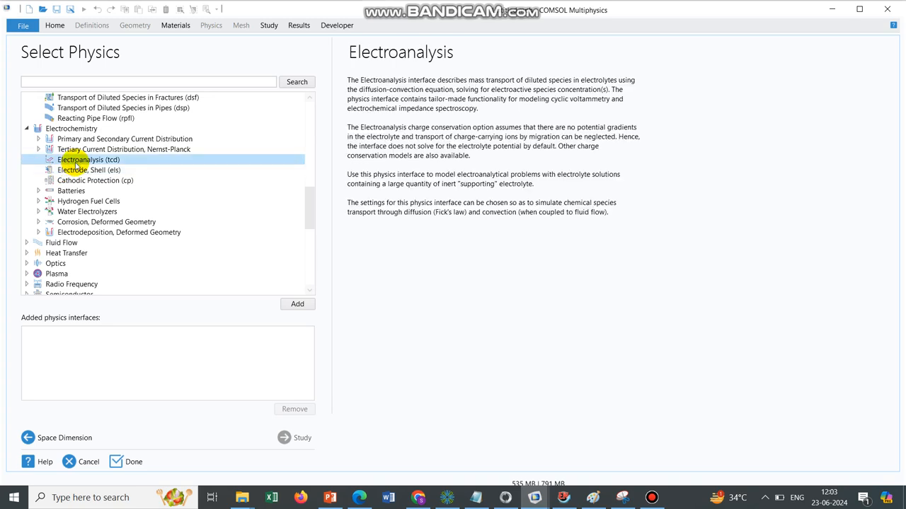